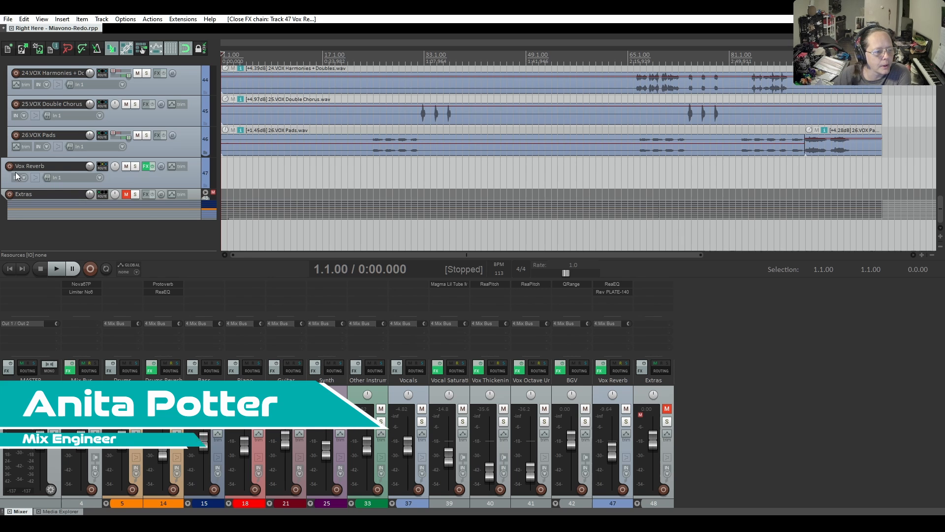
# Step: Open the Vox Reverb track's FX chain showing ReaEQ and Rev PLATE-140
pyautogui.click(145, 166)
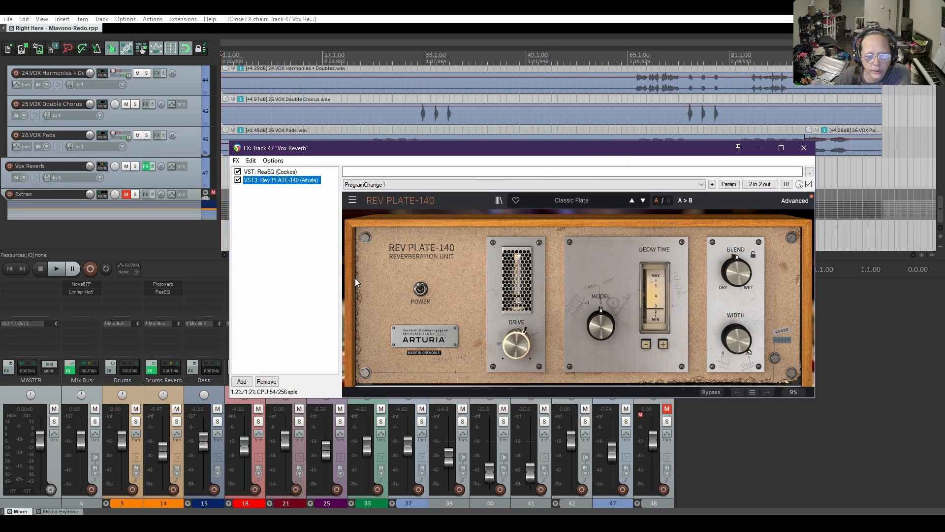
pyautogui.moveTo(295, 249)
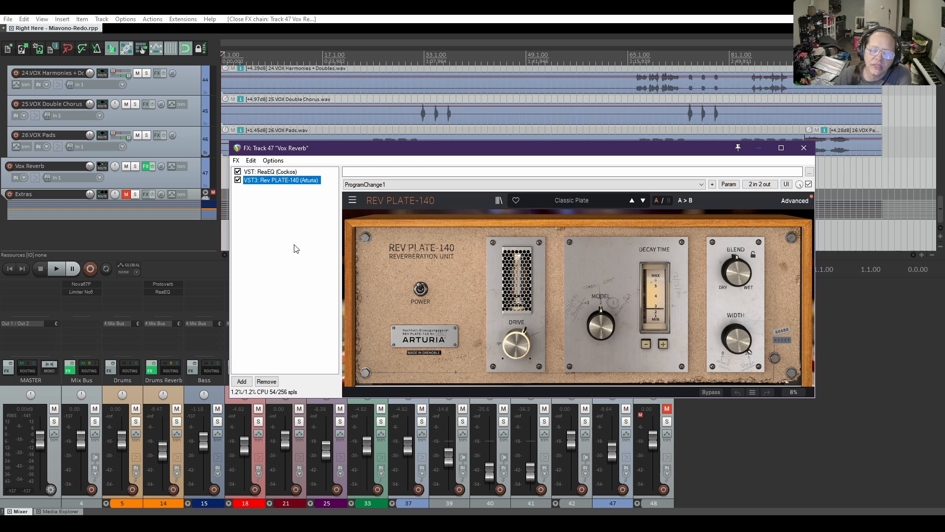
pyautogui.moveTo(240, 189)
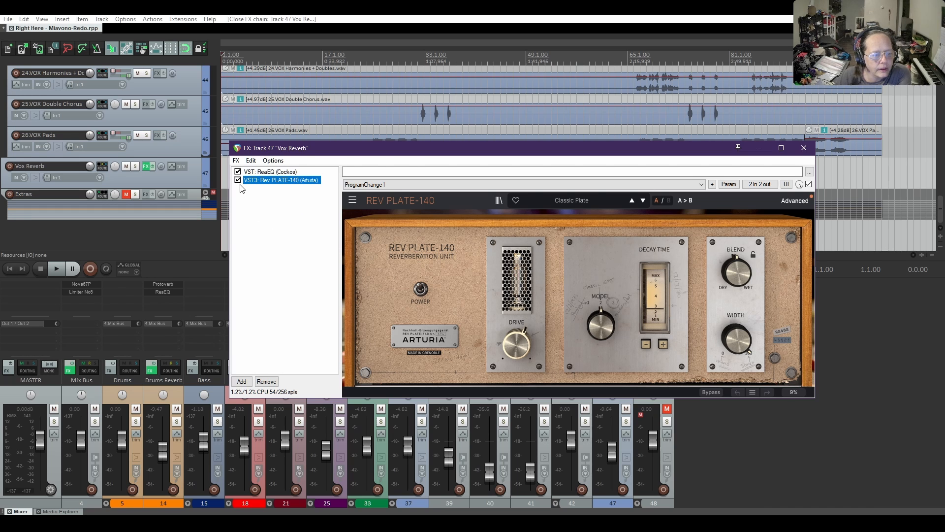
# Step: Choose Save FX Chain and enter 'Vox Eq-Reverb' as the chain file name
pyautogui.click(236, 160)
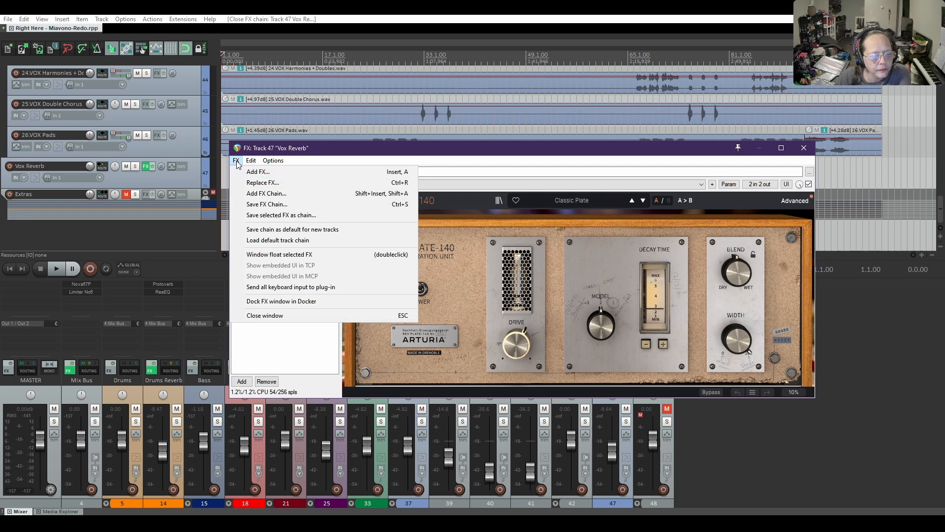
pyautogui.moveTo(265, 204)
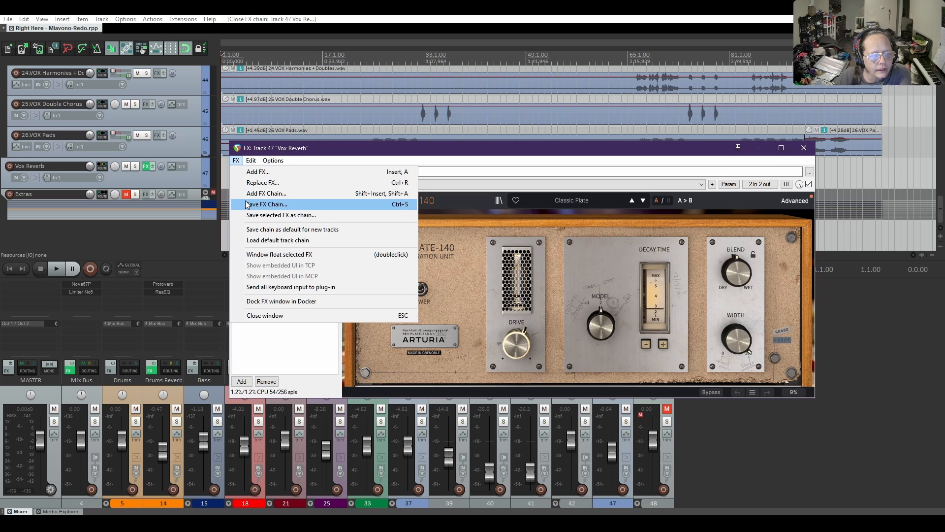
pyautogui.click(265, 204)
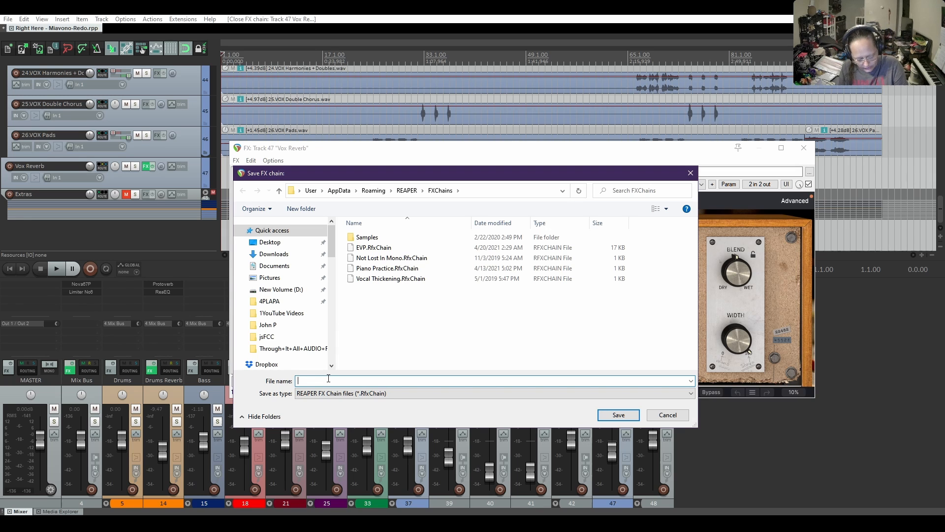
pyautogui.write('Vox')
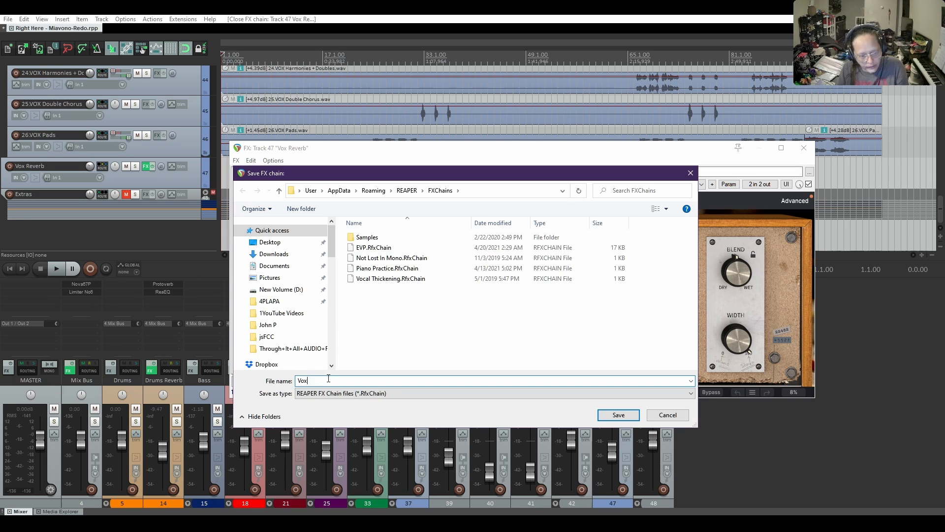
pyautogui.write('" "')
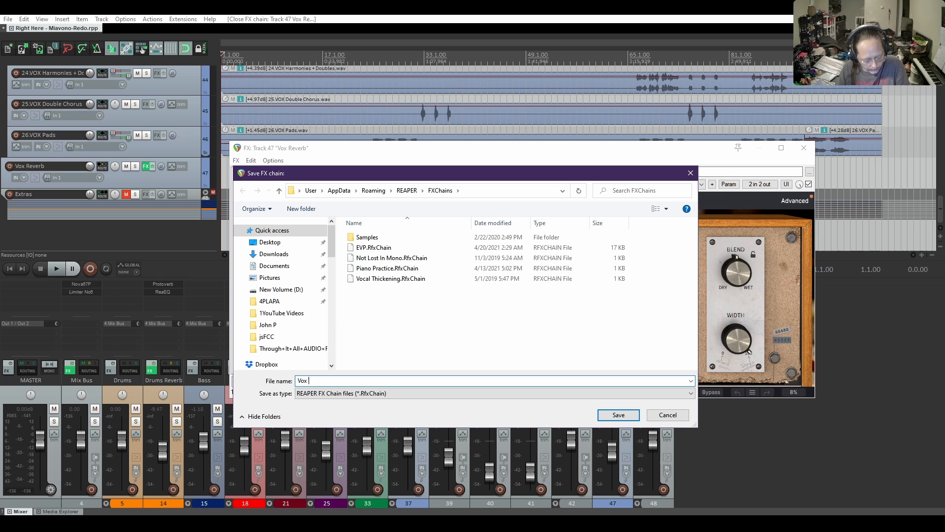
pyautogui.write('Eq-Reverb')
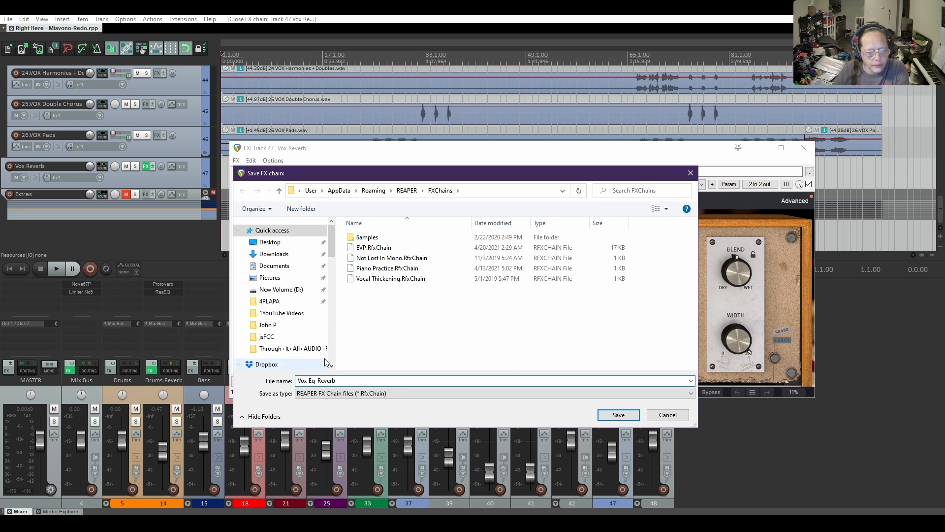
# Step: Save the 'Vox Eq-Reverb' chain file and insert a new empty track above Vox Reverb
pyautogui.click(617, 415)
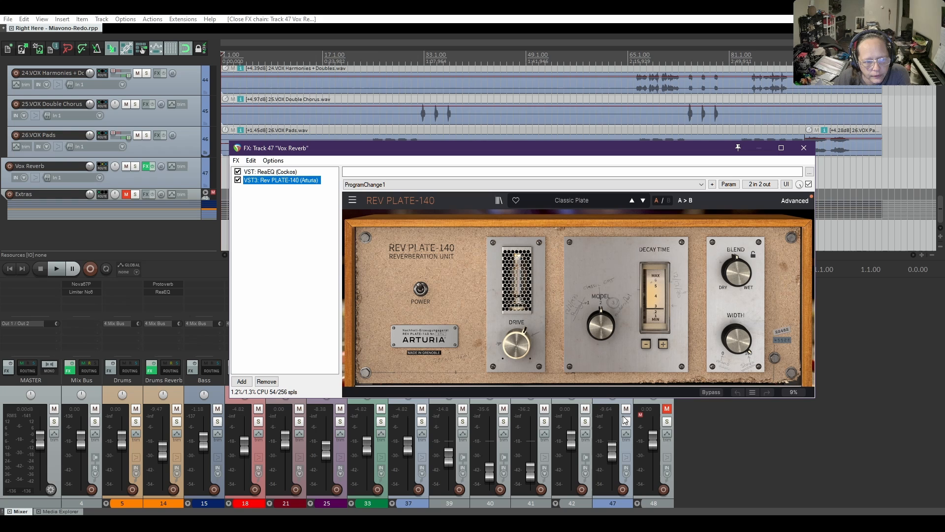
pyautogui.click(804, 148)
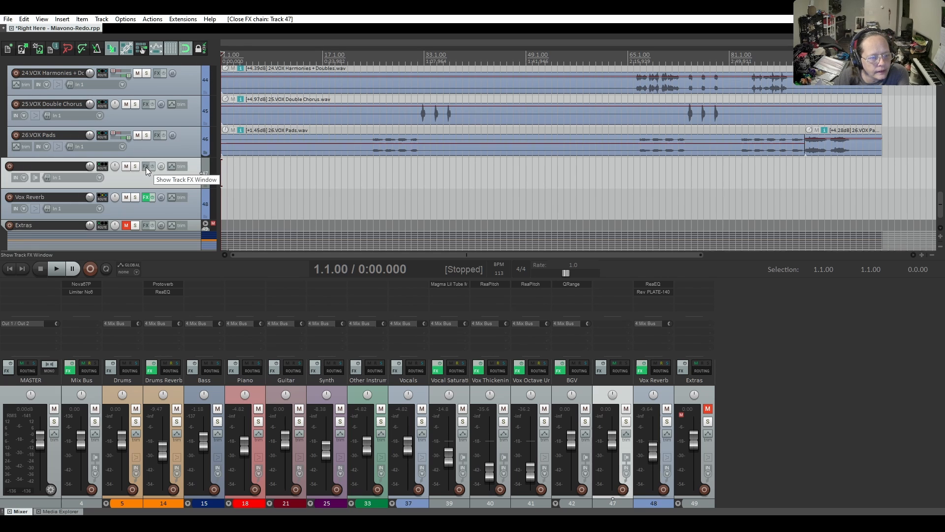
# Step: Load Vox Eq-Reverb.RfxChain onto track 47, adding ReaEQ and Rev PLATE-140
pyautogui.click(145, 166)
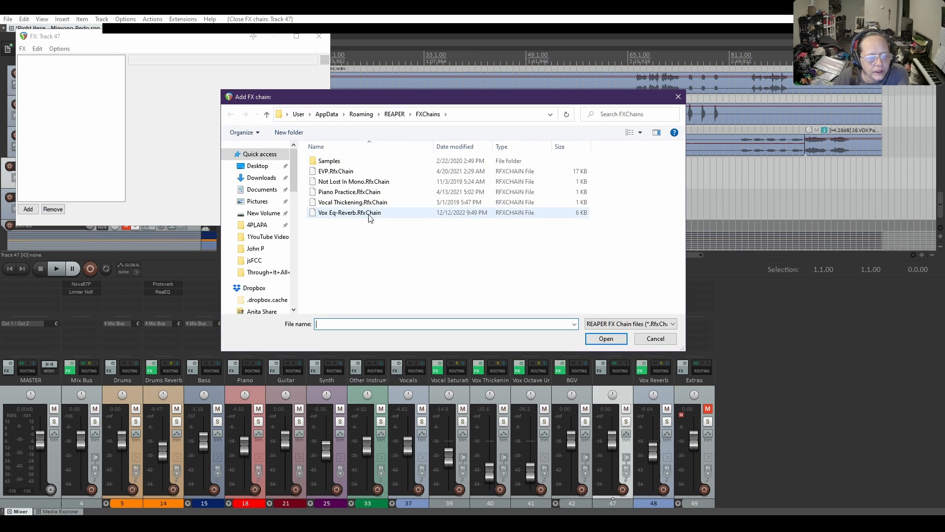
pyautogui.click(348, 212)
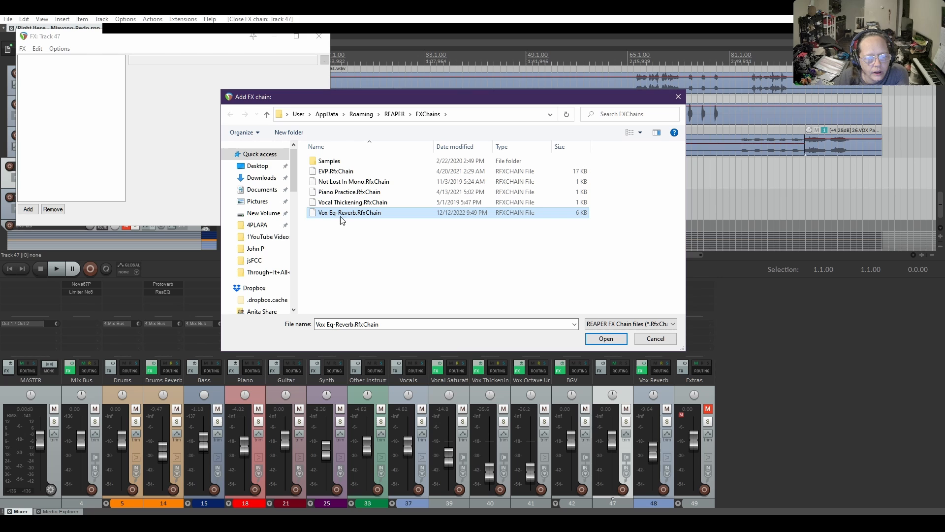
pyautogui.click(605, 338)
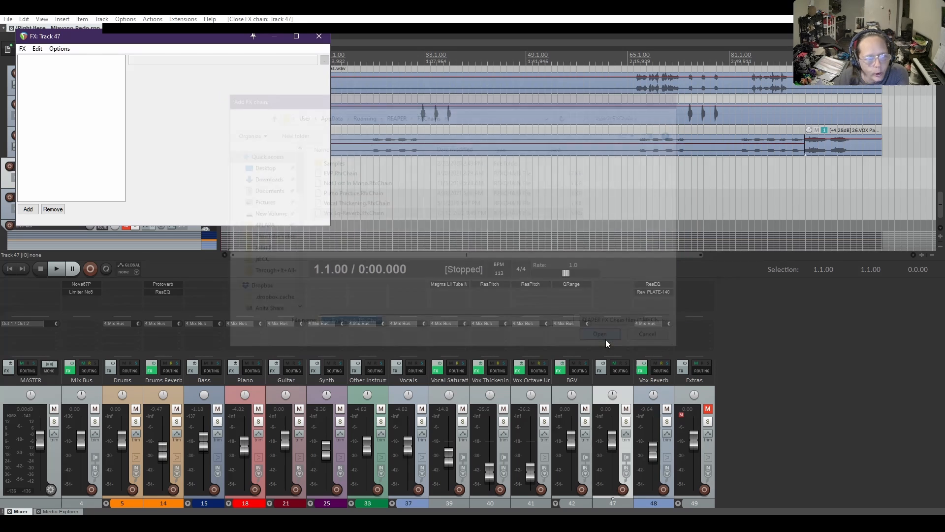
pyautogui.click(599, 333)
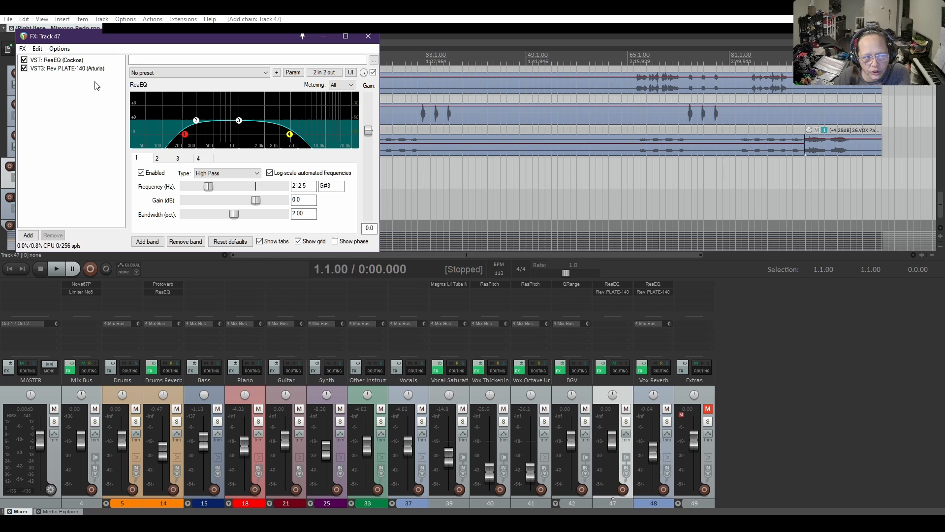
# Step: Check ReaEQ, then display Rev PLATE-140's Classic Plate settings on track 47
pyautogui.click(55, 59)
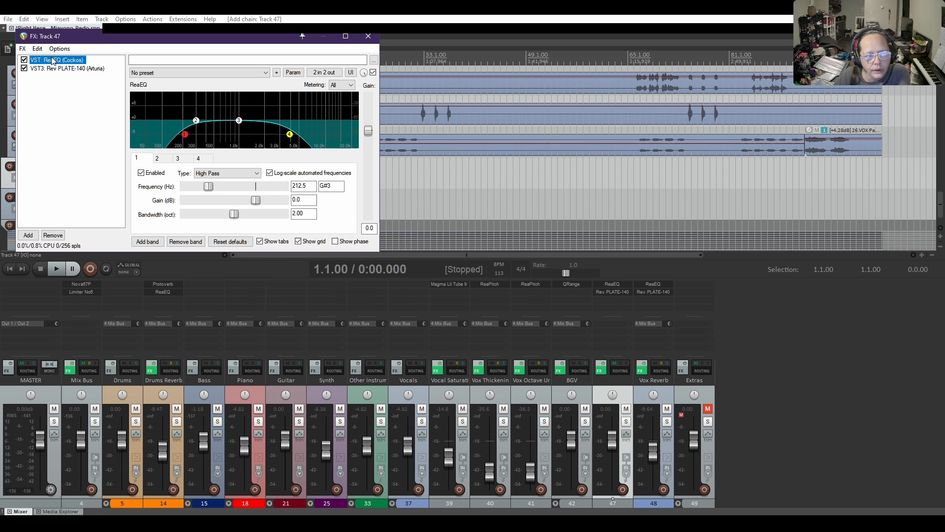
pyautogui.click(68, 68)
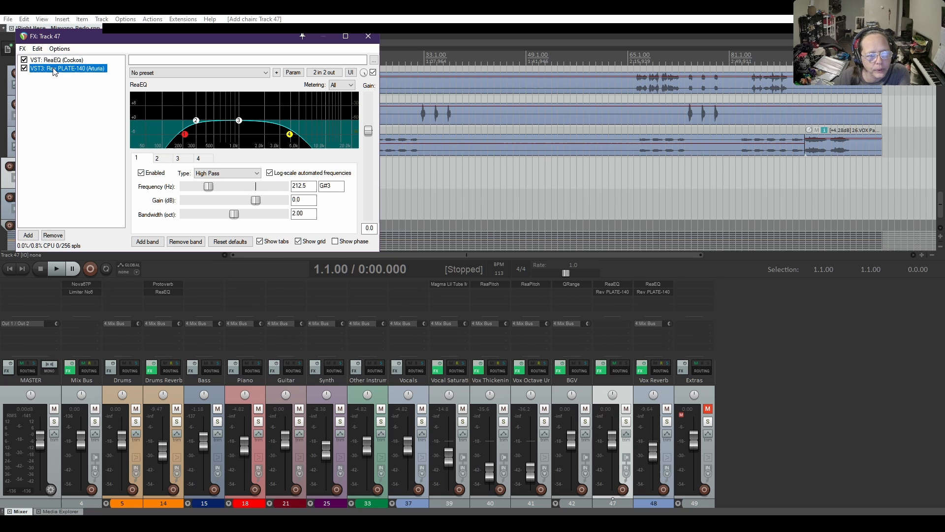
pyautogui.click(67, 67)
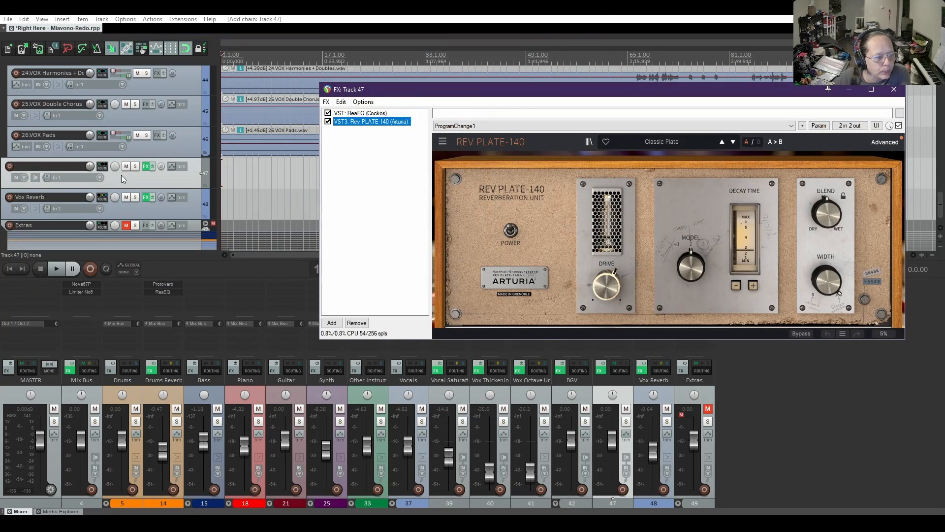
# Step: Close the Track 47 FX window, keeping ReaEQ and Rev PLATE-140 loaded
pyautogui.click(145, 197)
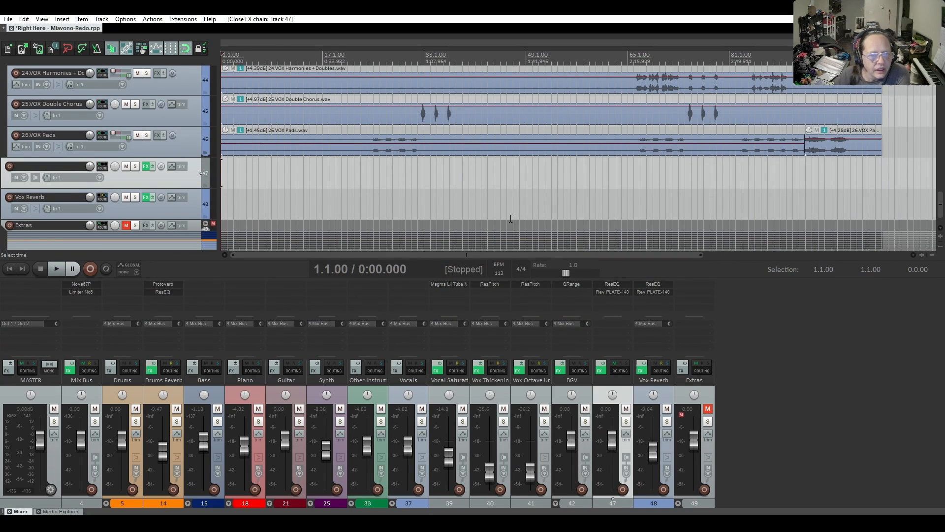
pyautogui.moveTo(452, 167)
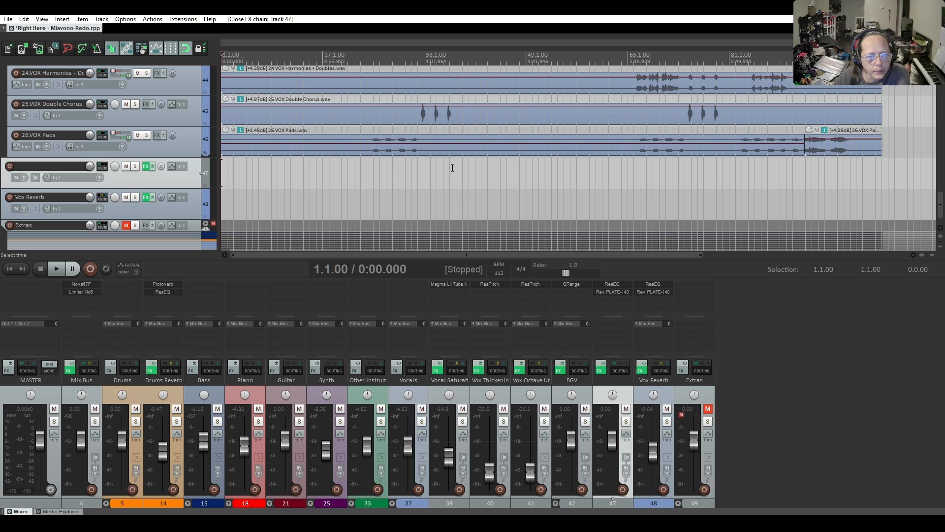